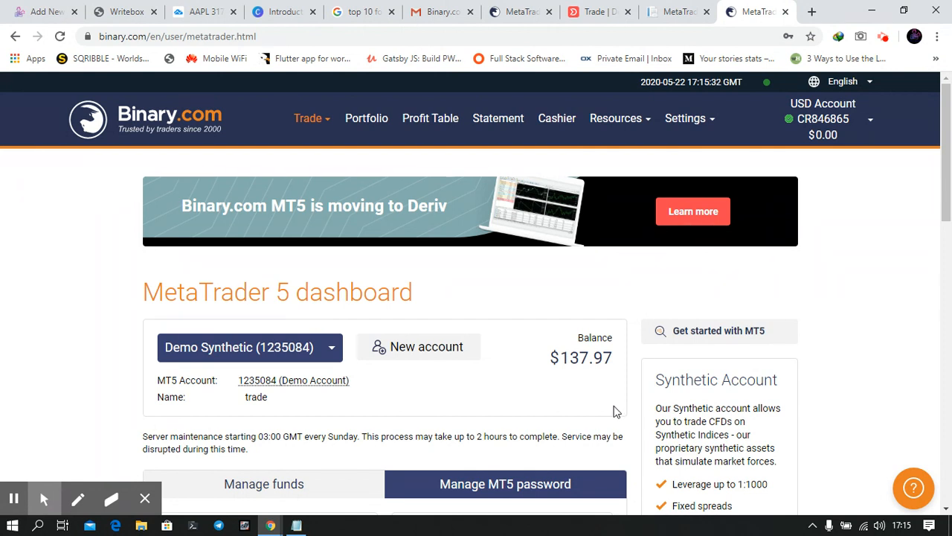
mouse_move(336, 394)
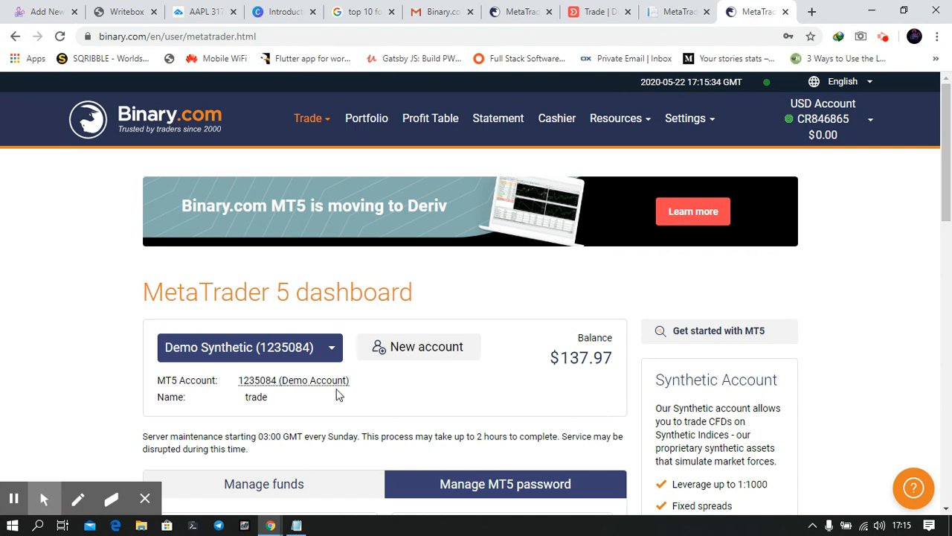
mouse_move(312, 343)
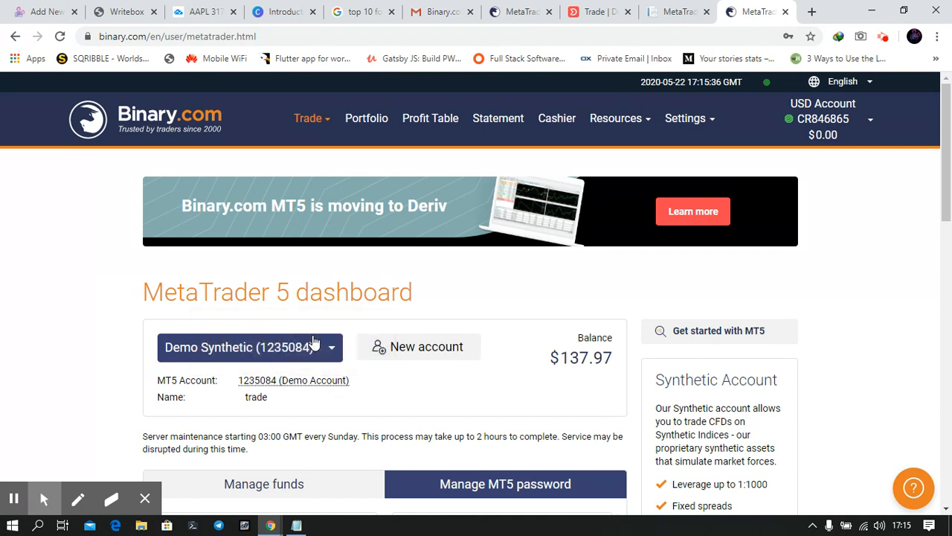
mouse_move(321, 330)
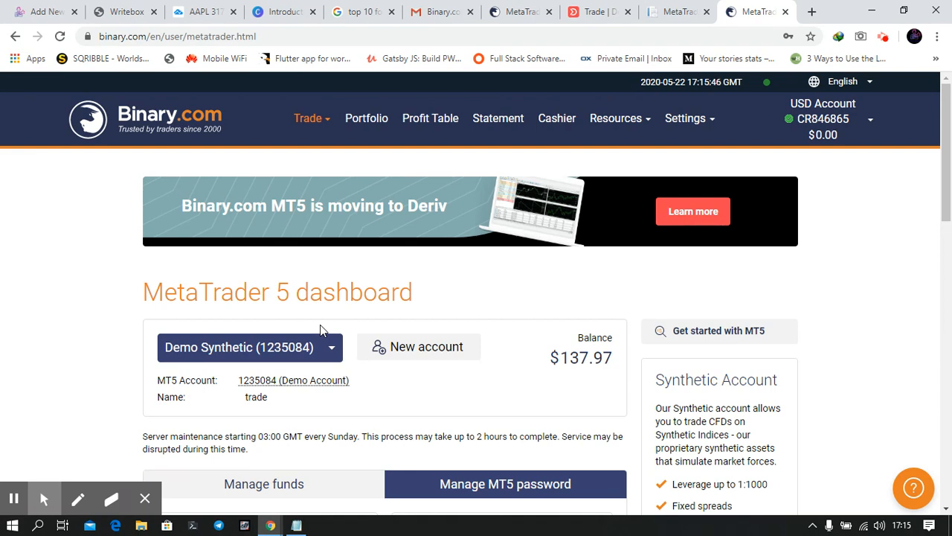
mouse_move(548, 291)
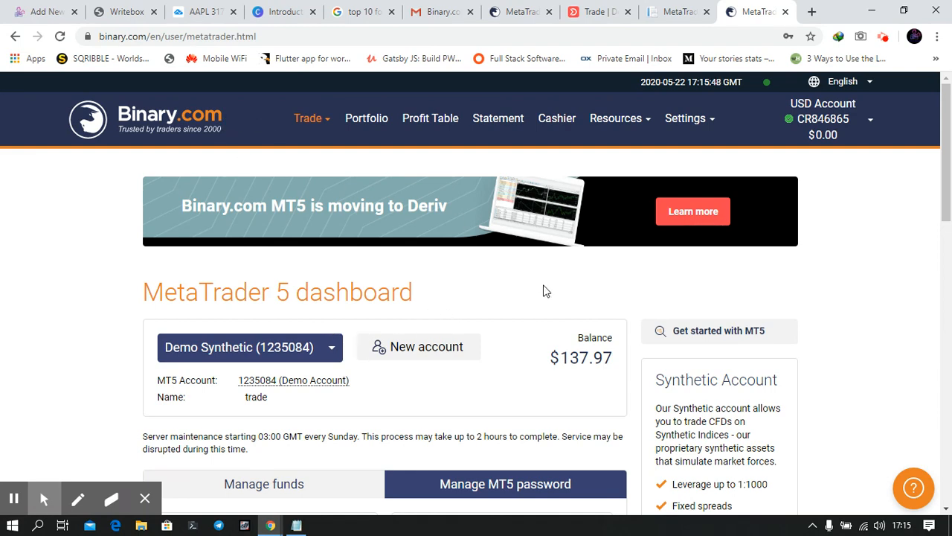
mouse_move(319, 163)
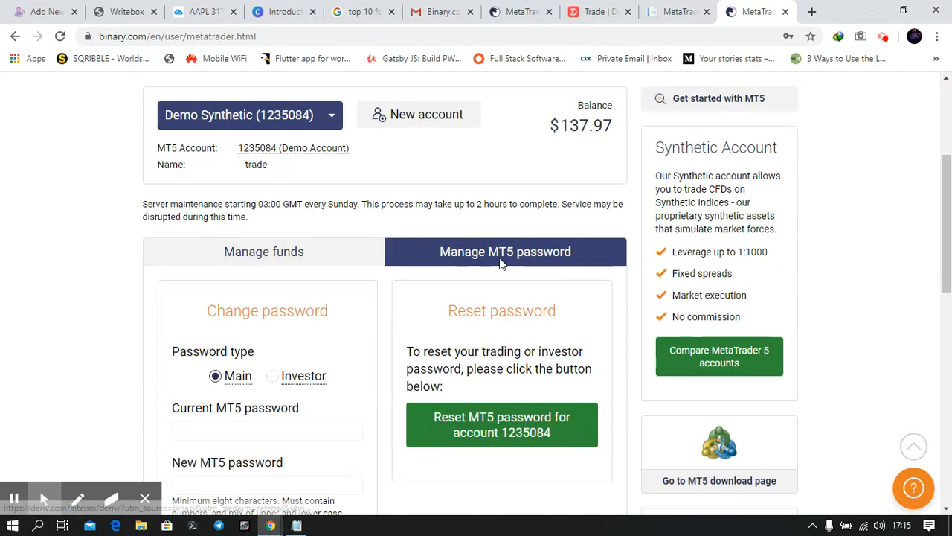
Step: From the dashboard's right sidebar, go to the Binary.com MT5 download page
scroll("down", 3)
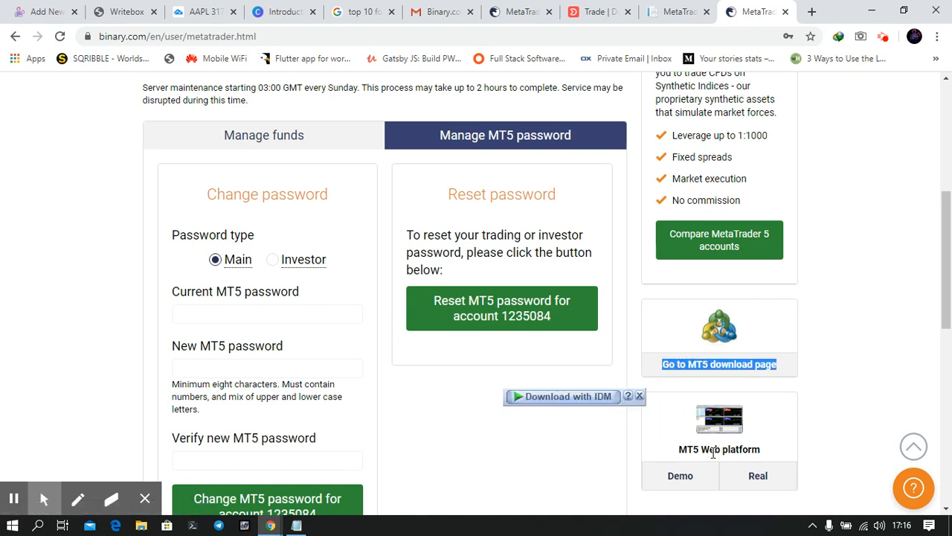
mouse_move(744, 408)
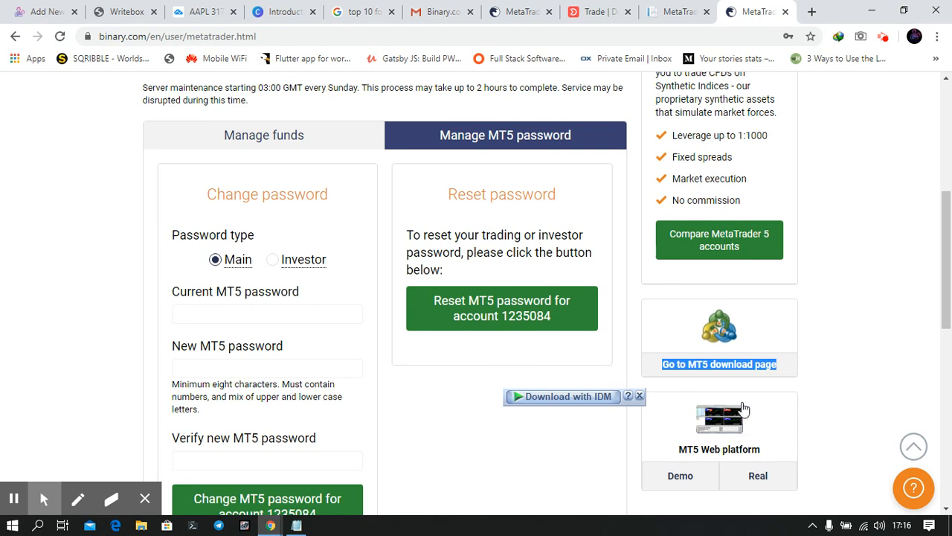
left_click(719, 363)
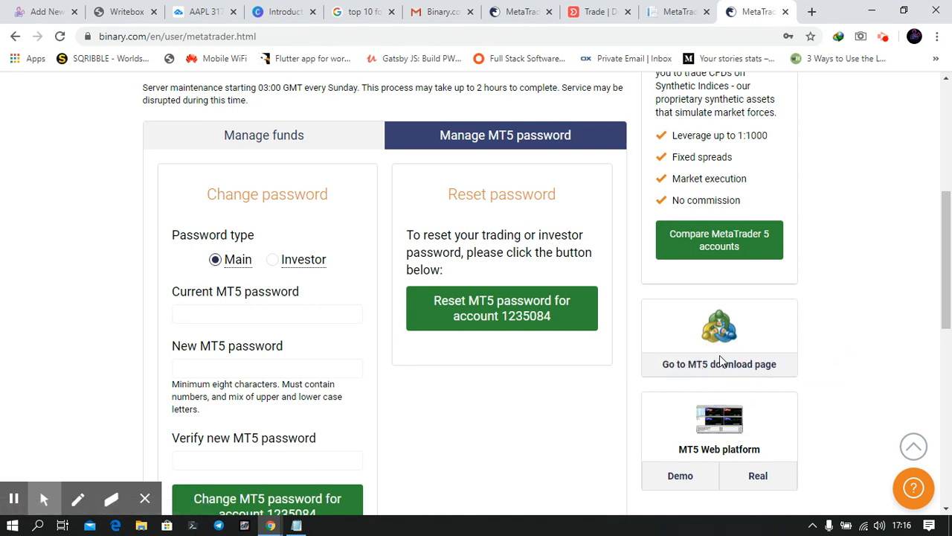
left_click(717, 363)
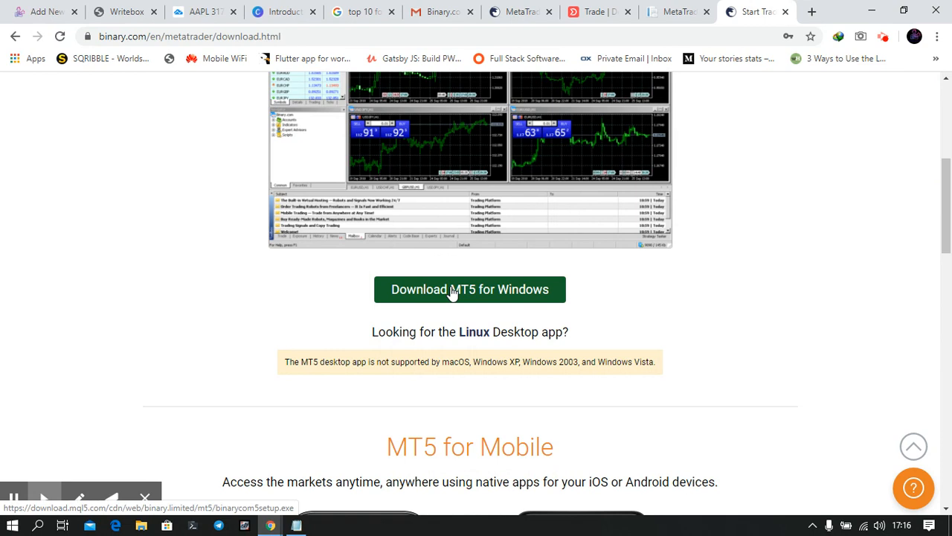
Step: Download the MT5 for Windows installer via the green download button
left_click(471, 288)
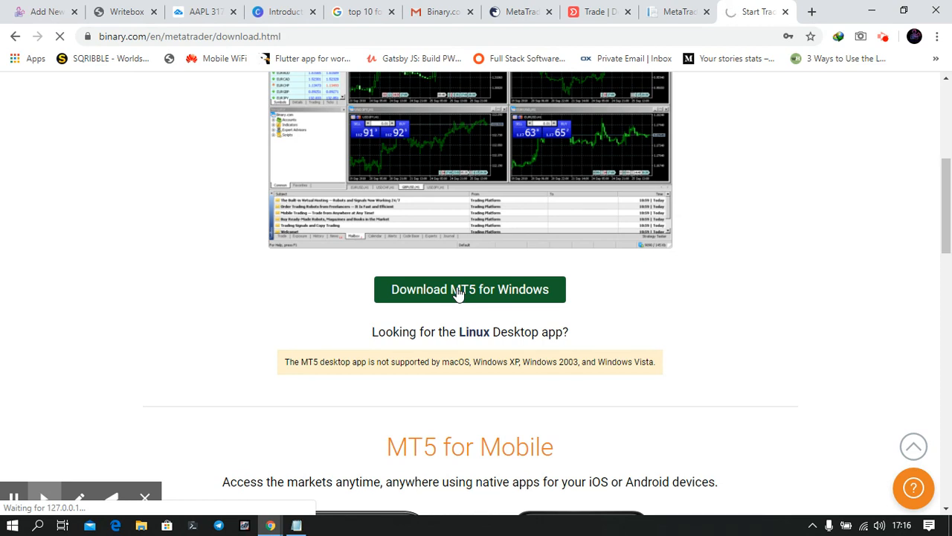
left_click(471, 288)
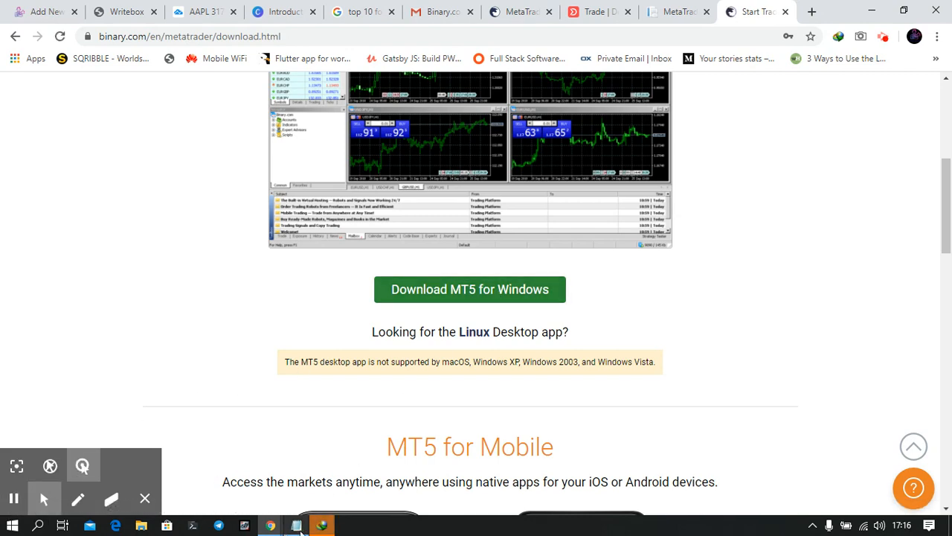
left_click(470, 289)
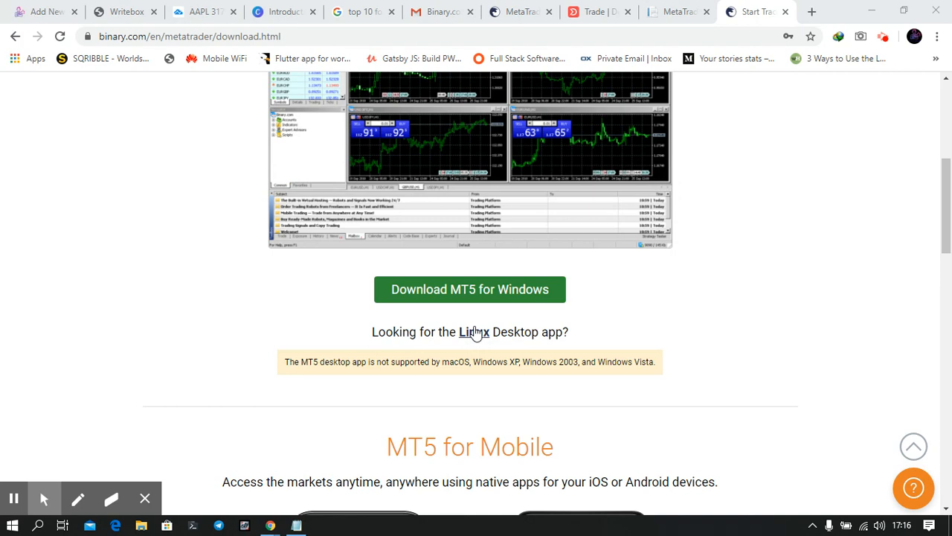
left_click(470, 289)
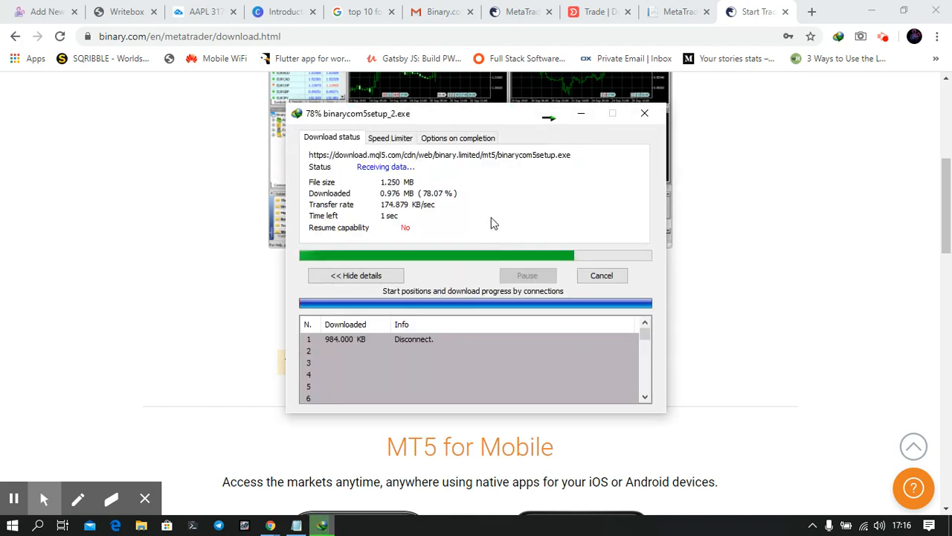
mouse_move(483, 208)
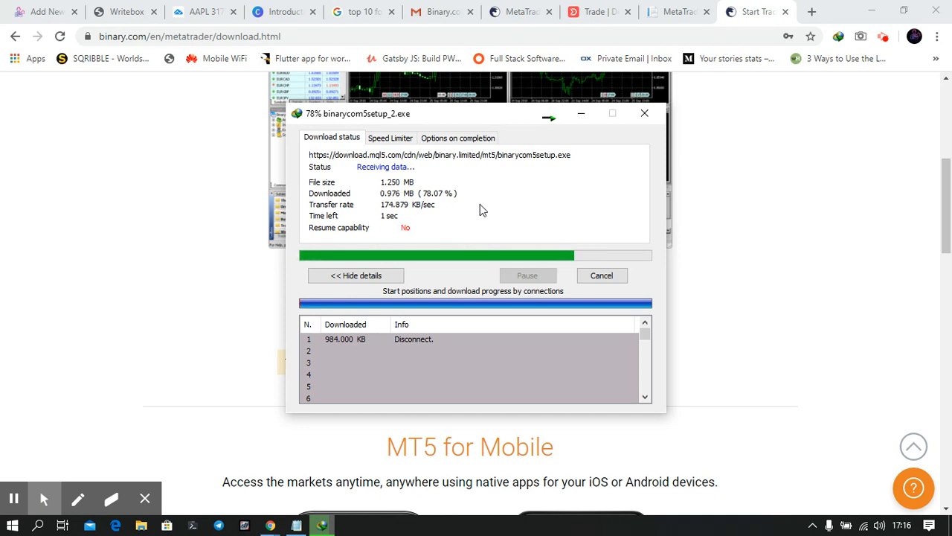
mouse_move(480, 209)
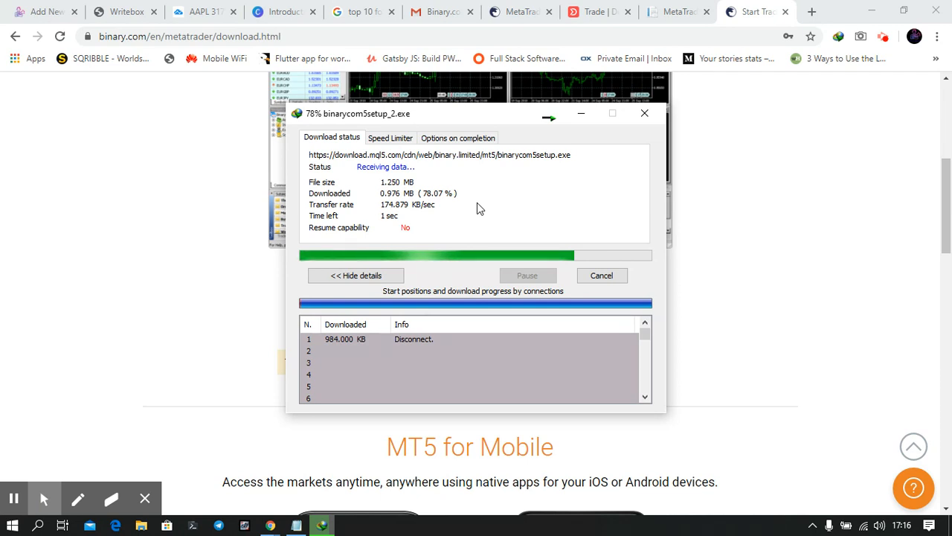
mouse_move(455, 208)
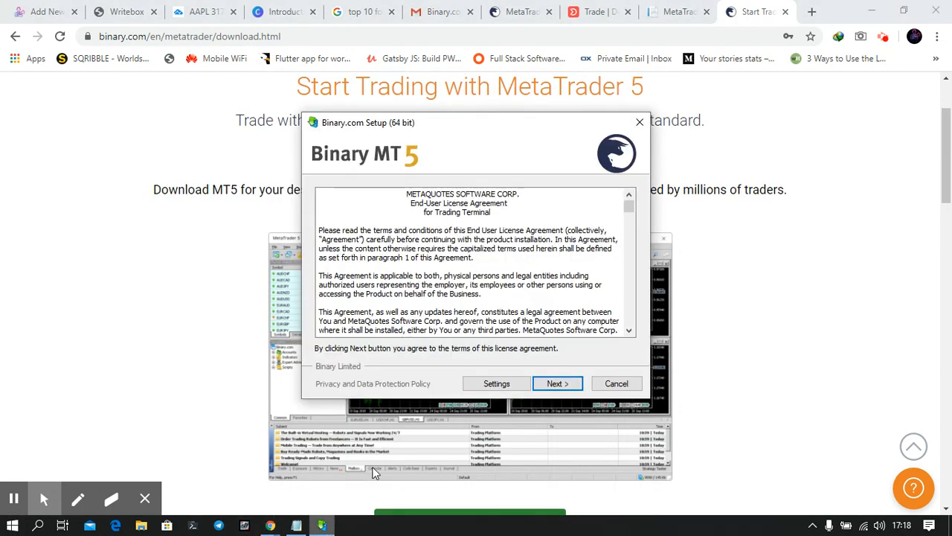
Step: Accept the license agreement with Next so Binary MT5 Setup starts installing
left_click(557, 383)
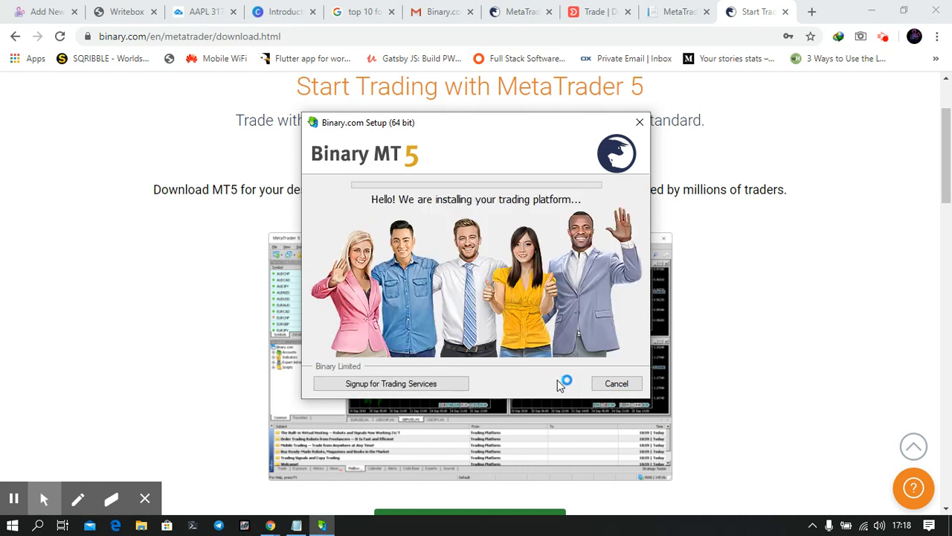
mouse_move(521, 373)
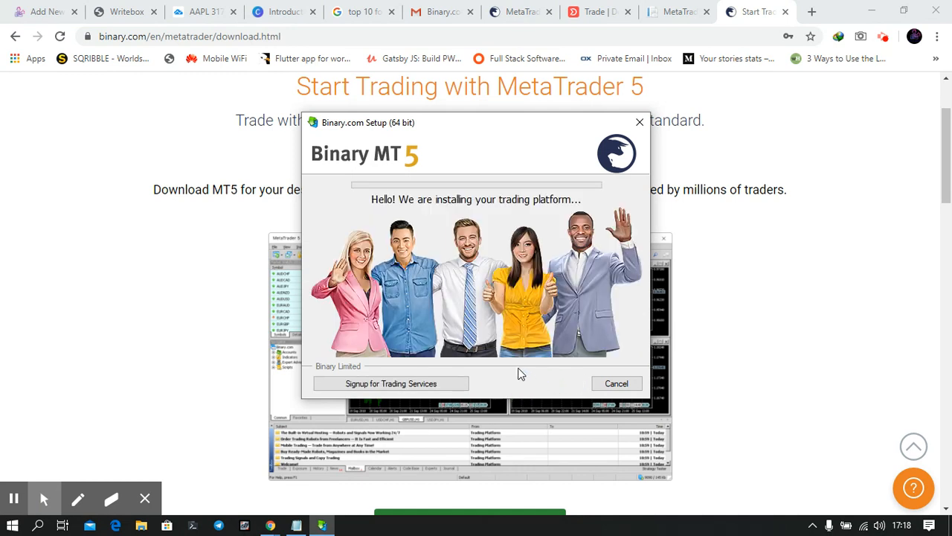
mouse_move(381, 164)
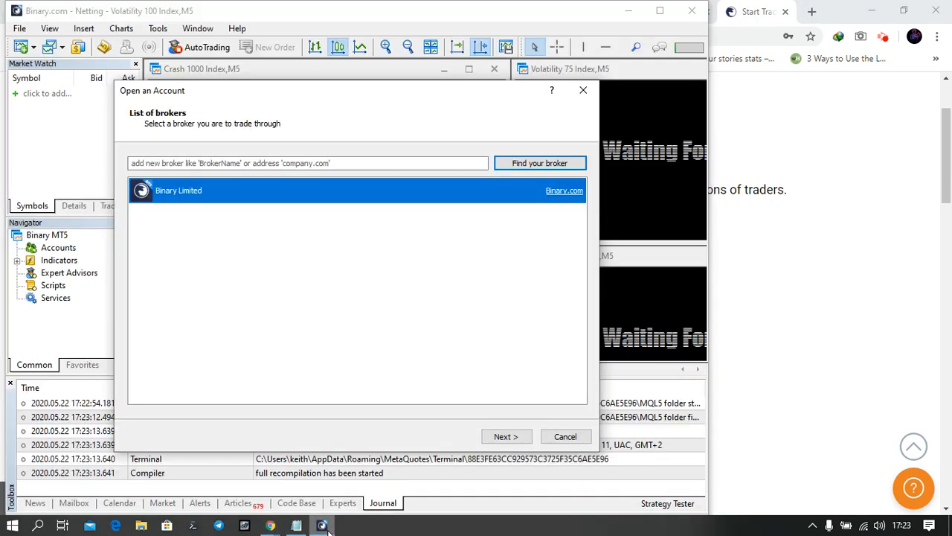
mouse_move(366, 77)
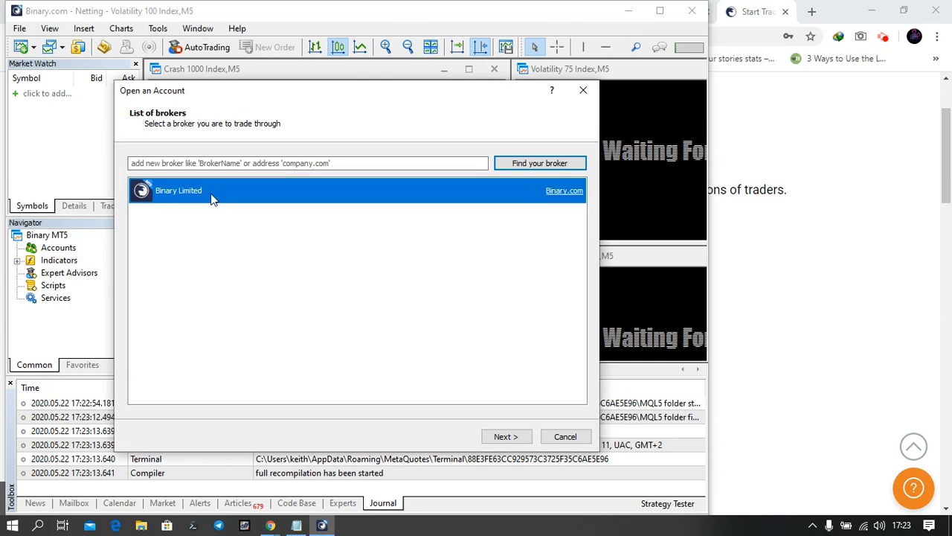
mouse_move(558, 400)
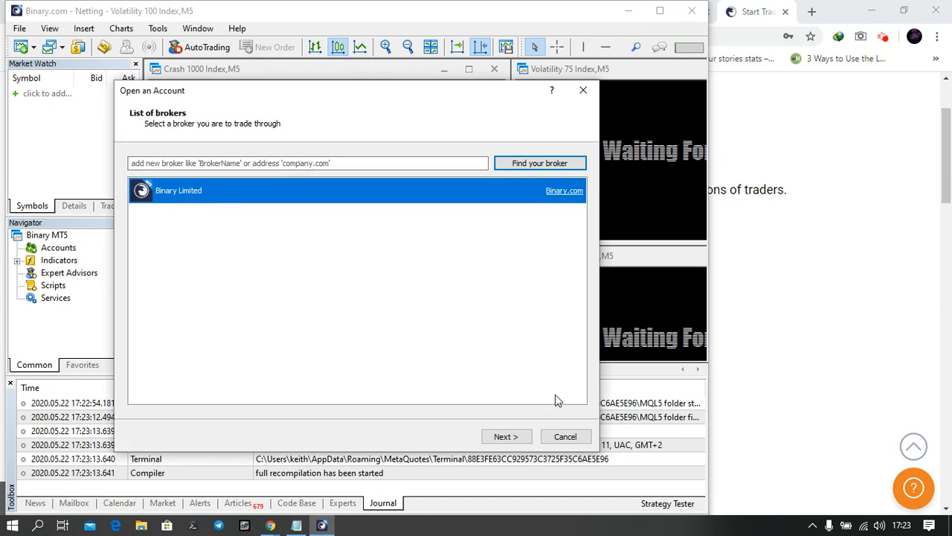
Step: Choose Binary Limited, select connecting an existing trade account, then switch to the browser dashboard
left_click(506, 436)
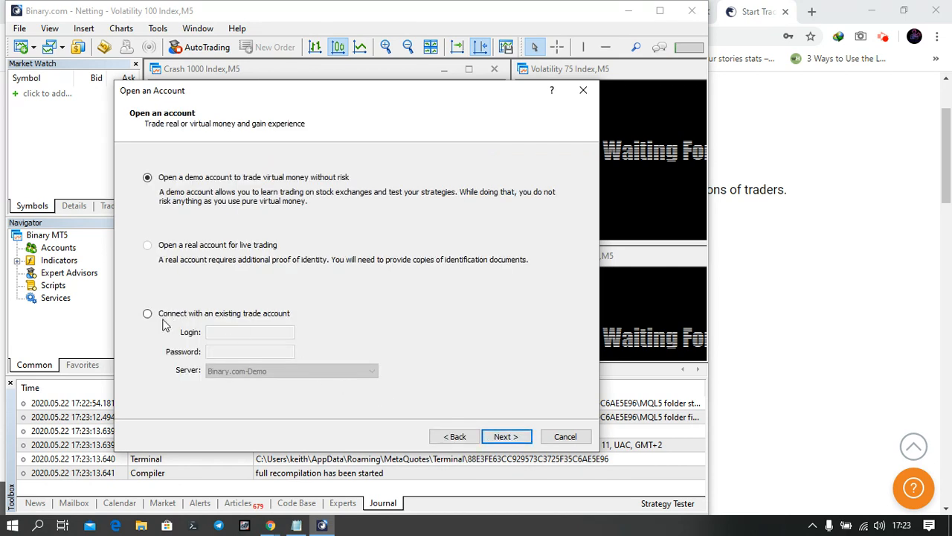
left_click(147, 313)
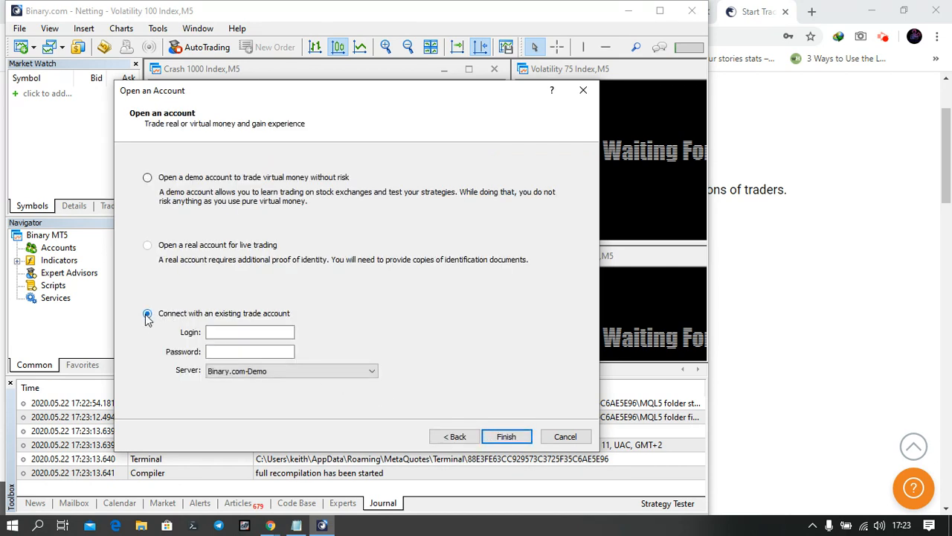
left_click(147, 313)
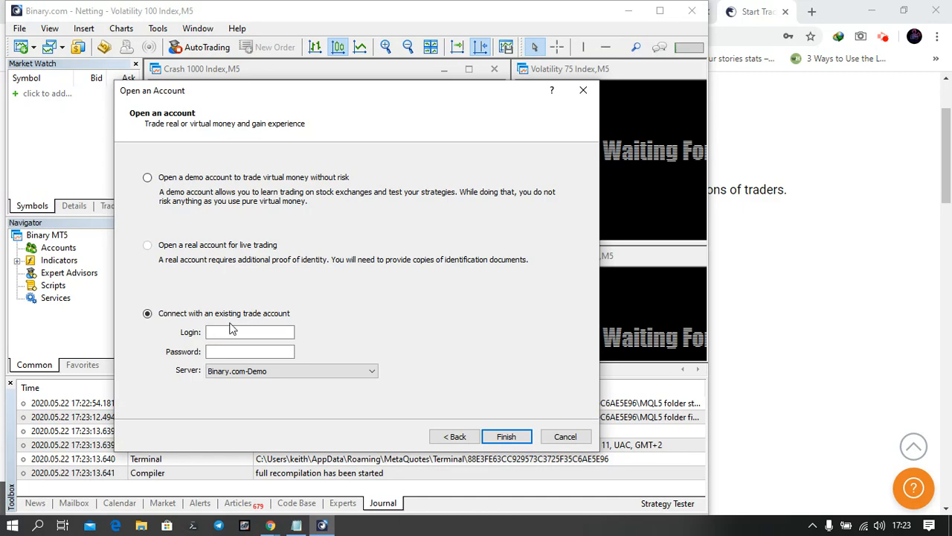
left_click(250, 332)
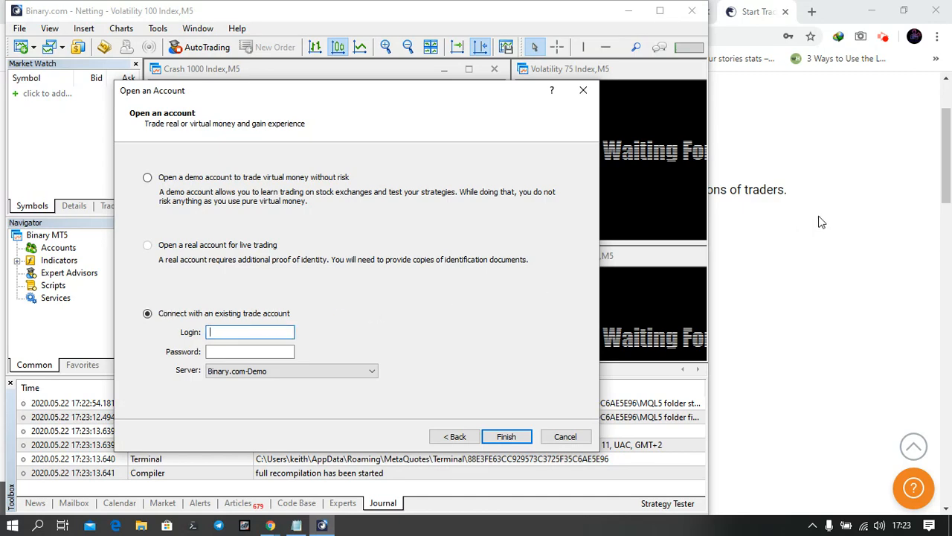
left_click(521, 12)
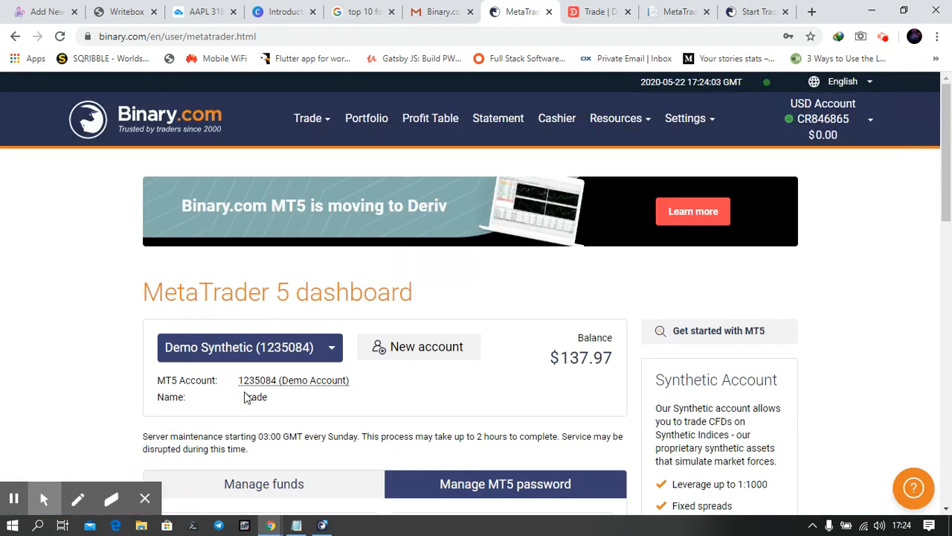
mouse_move(260, 381)
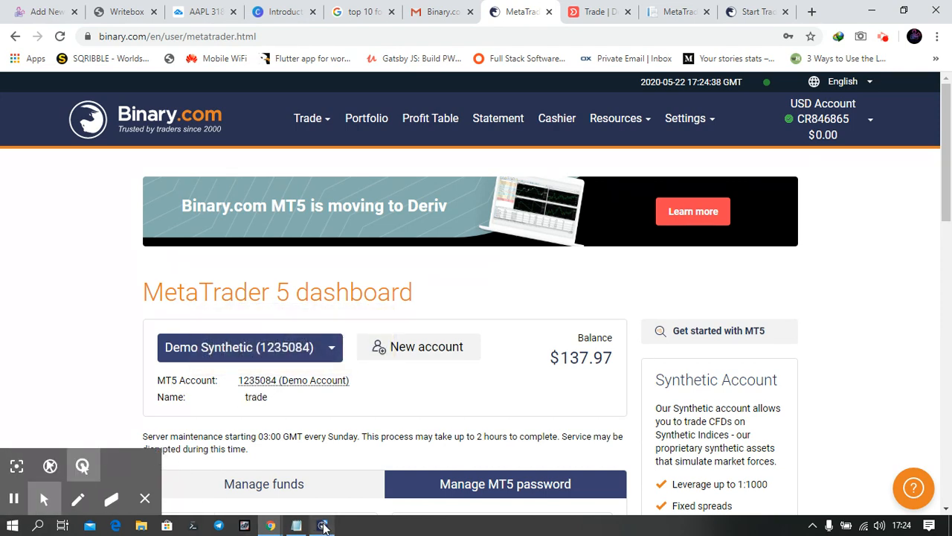
Step: Return to MetaTrader 5 and finish the demo account login for Binary.com-Demo
left_click(321, 526)
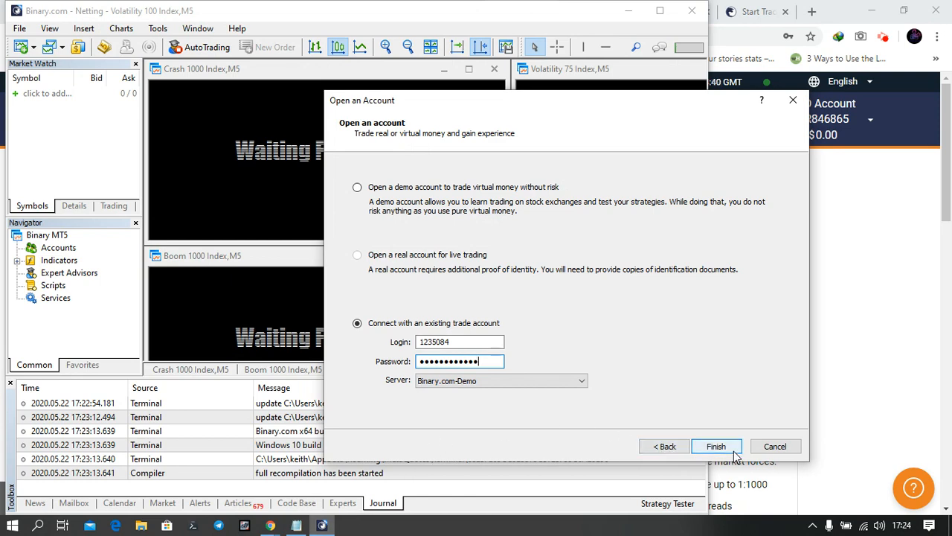
left_click(715, 446)
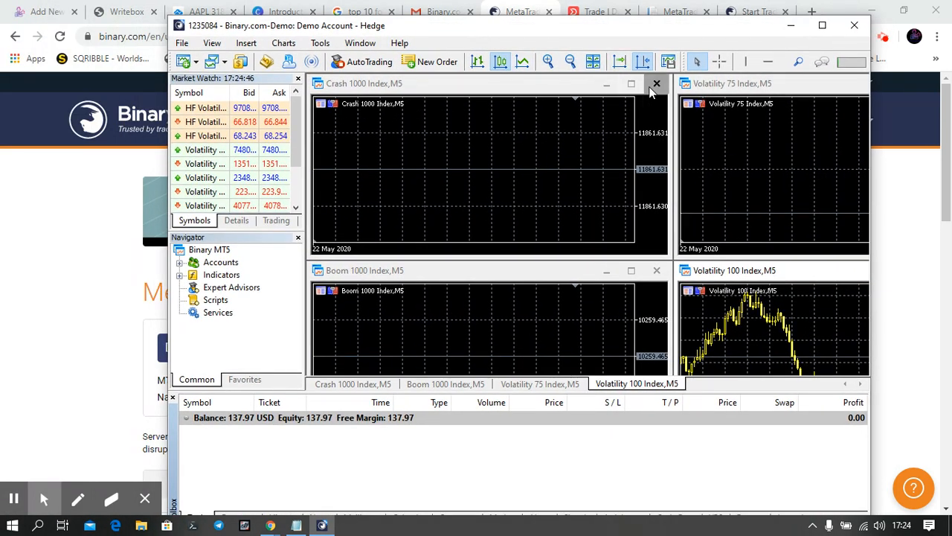
Step: Close the Crash 1000 and Boom 1000 Index chart windows, leaving Volatility 75 and 100
left_click(656, 84)
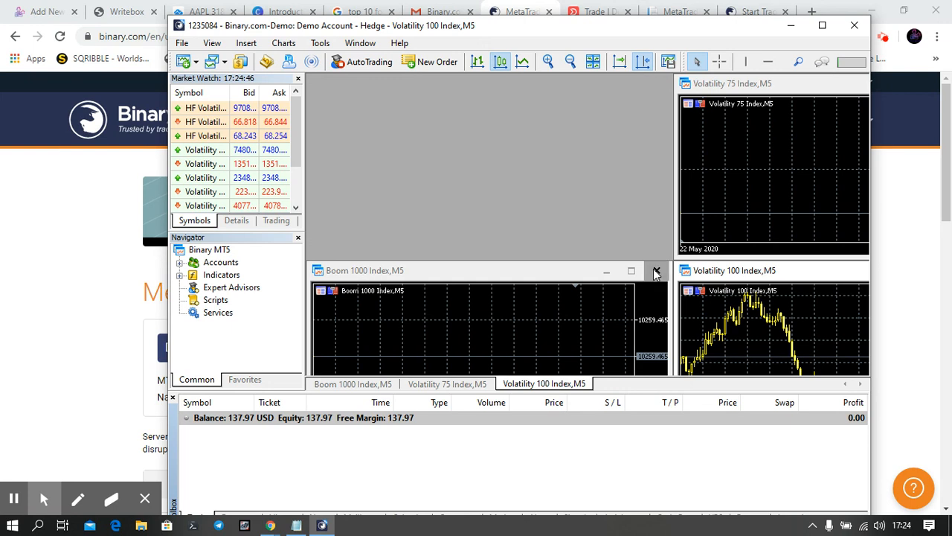
left_click(658, 270)
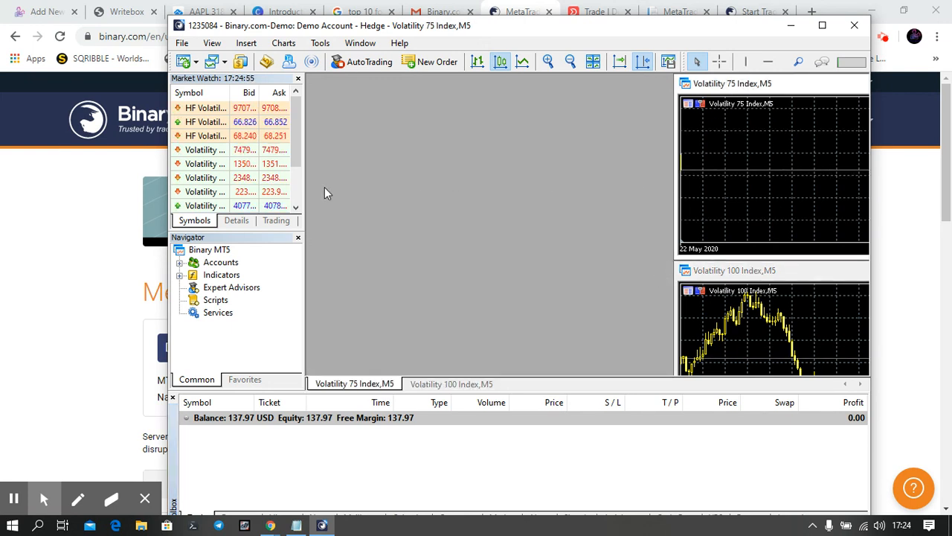
left_click(206, 191)
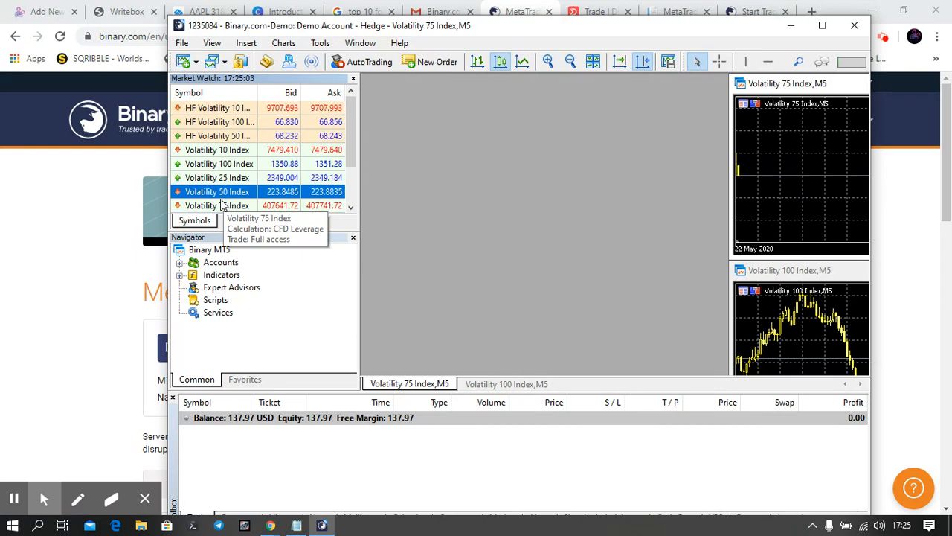
right_click(217, 190)
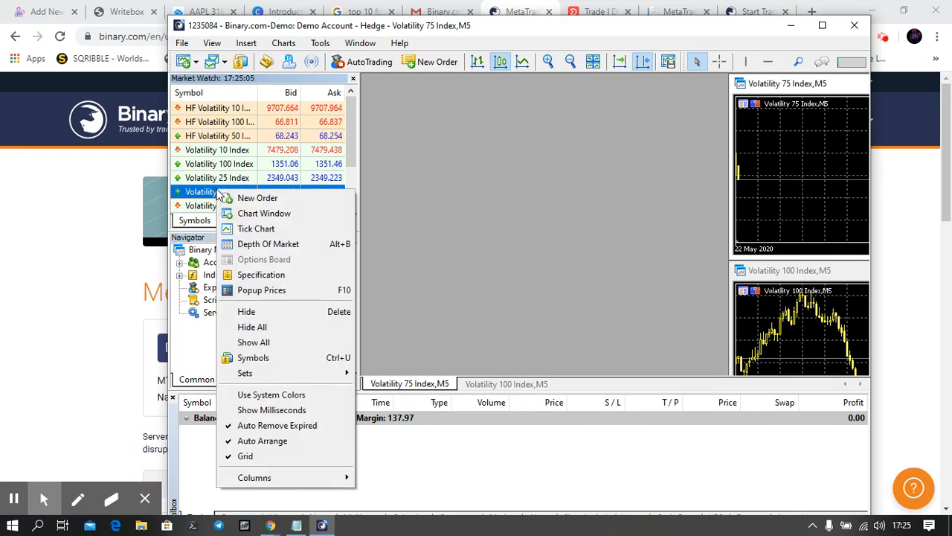
left_click(259, 197)
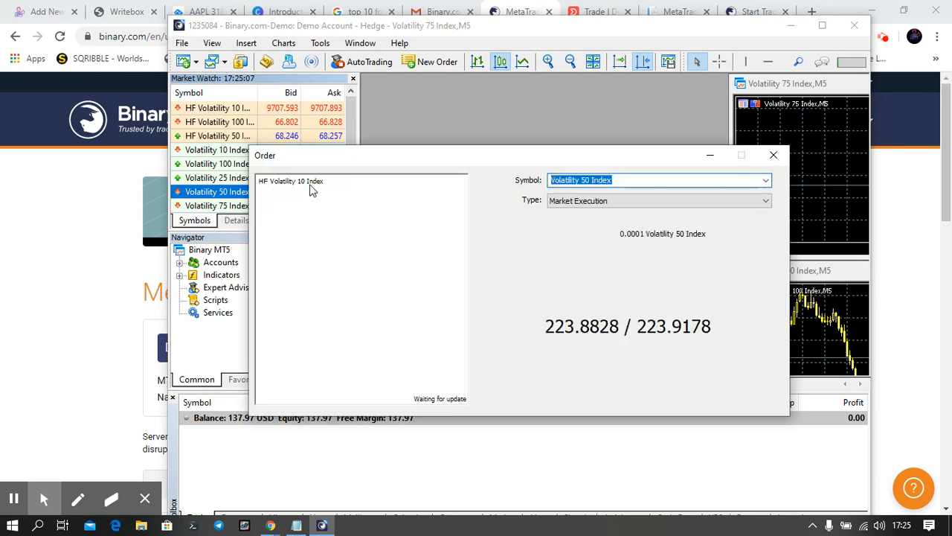
left_click(774, 155)
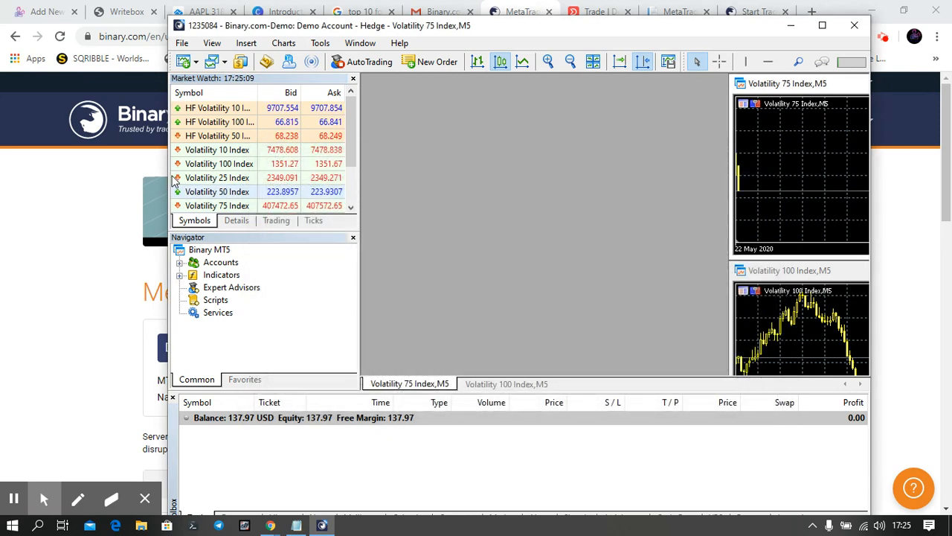
left_click(217, 190)
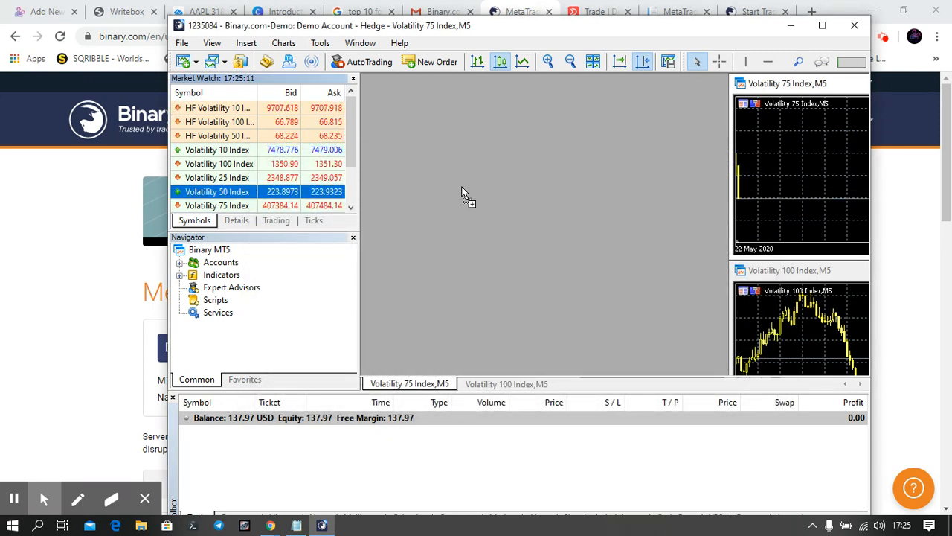
double_click(217, 190)
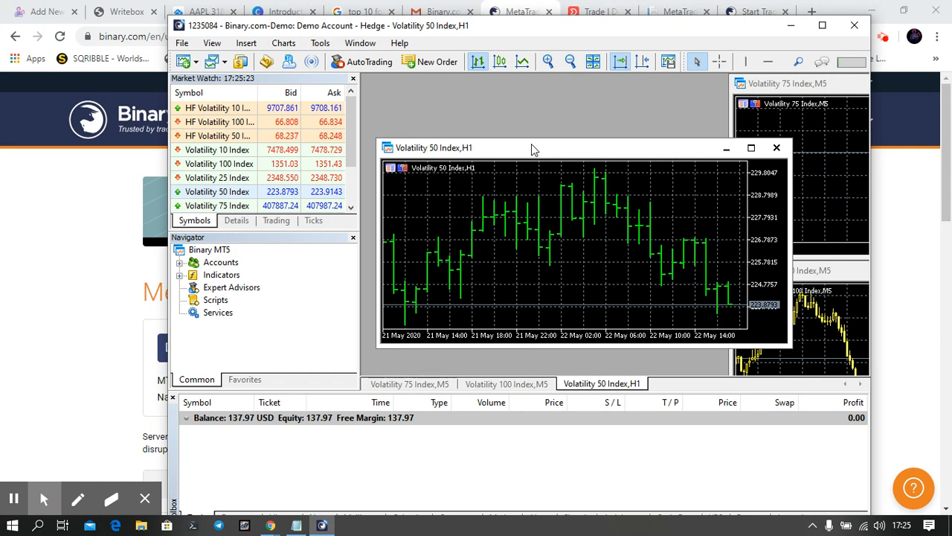
mouse_move(712, 185)
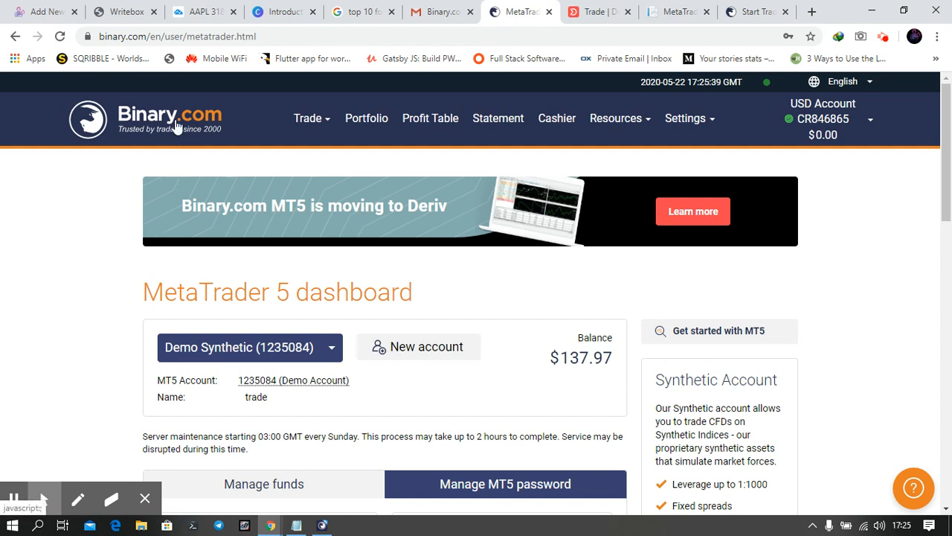
mouse_move(183, 148)
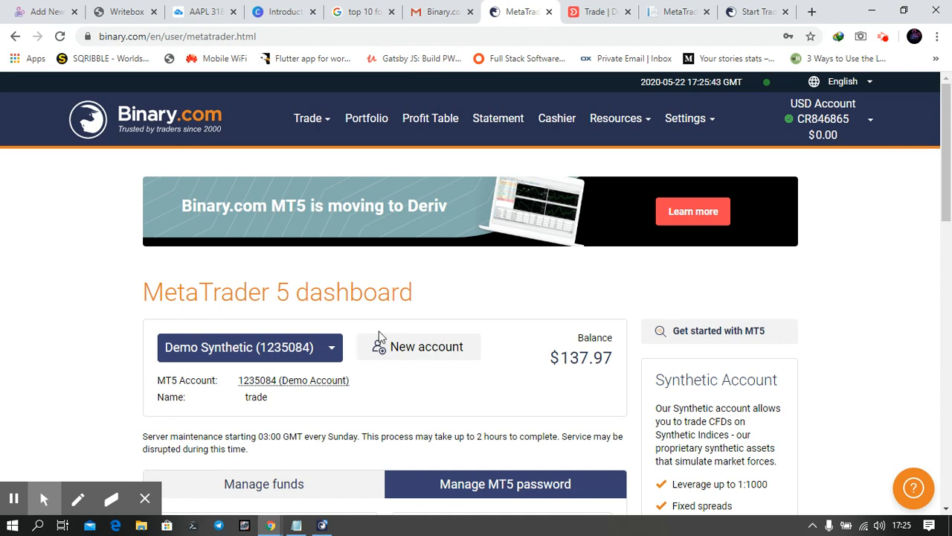
Step: Begin a new MT5 account and select Financial as the account type in Step 2
left_click(418, 345)
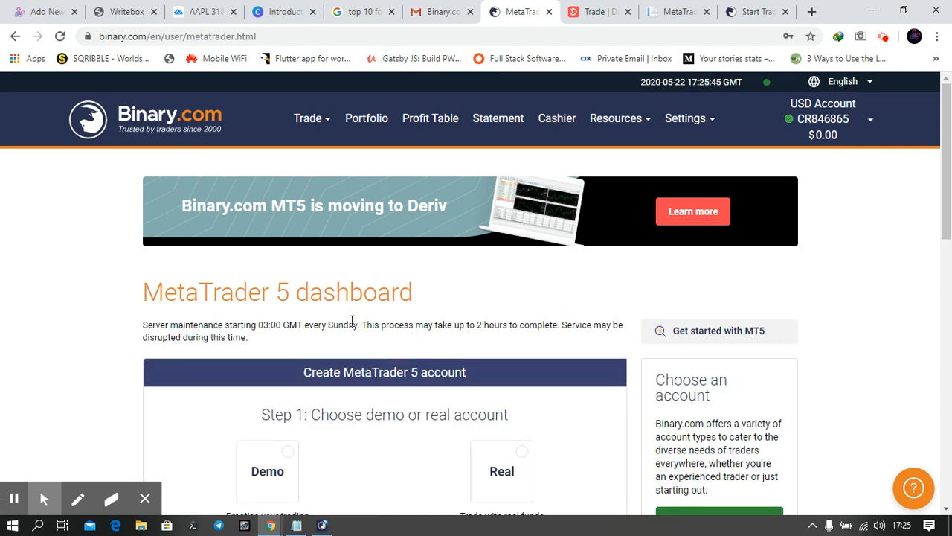
scroll("down", 3)
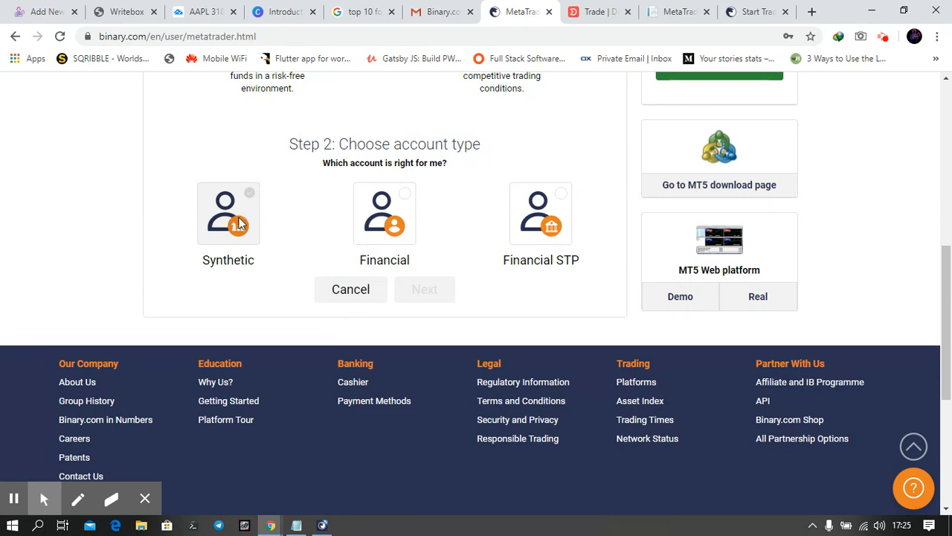
left_click(384, 214)
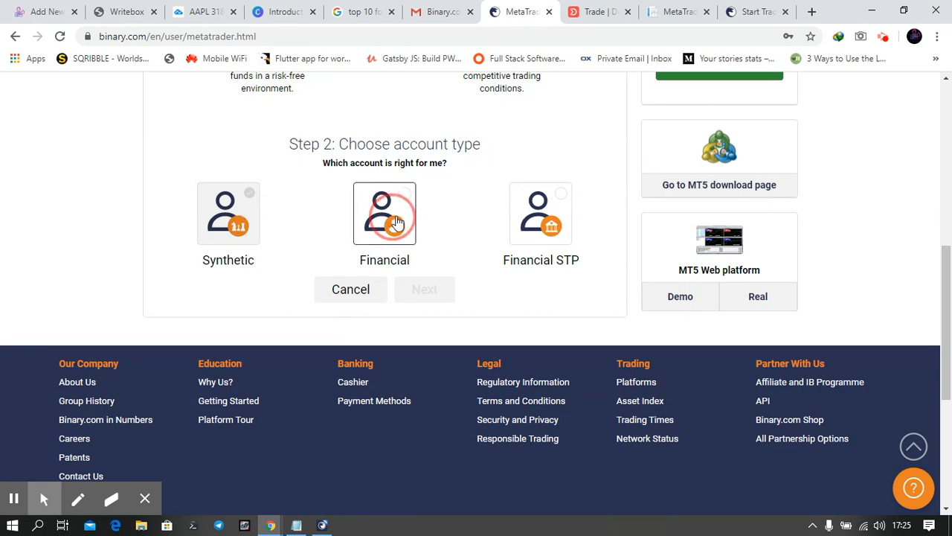
left_click(384, 214)
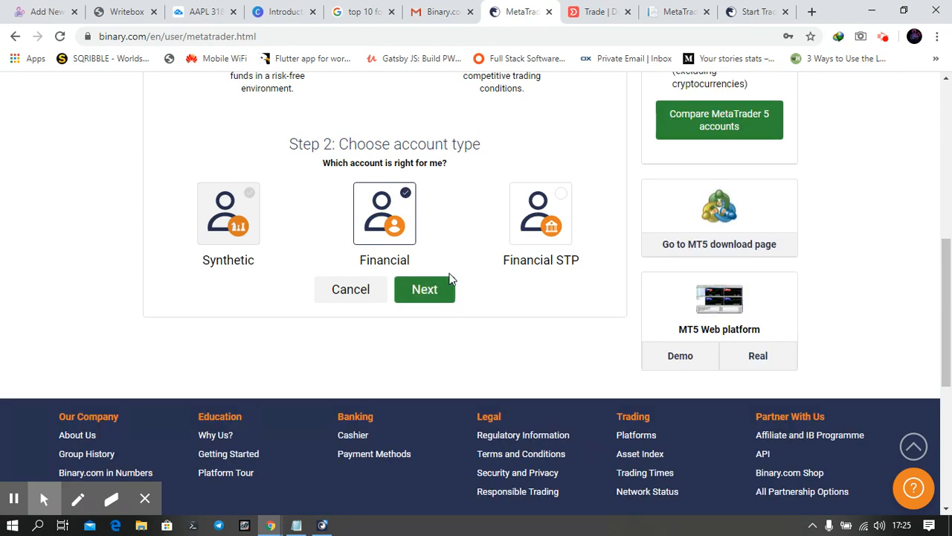
Step: Go to the account details form, enter 'hh' in Name, then back out and cancel to the dashboard
left_click(425, 289)
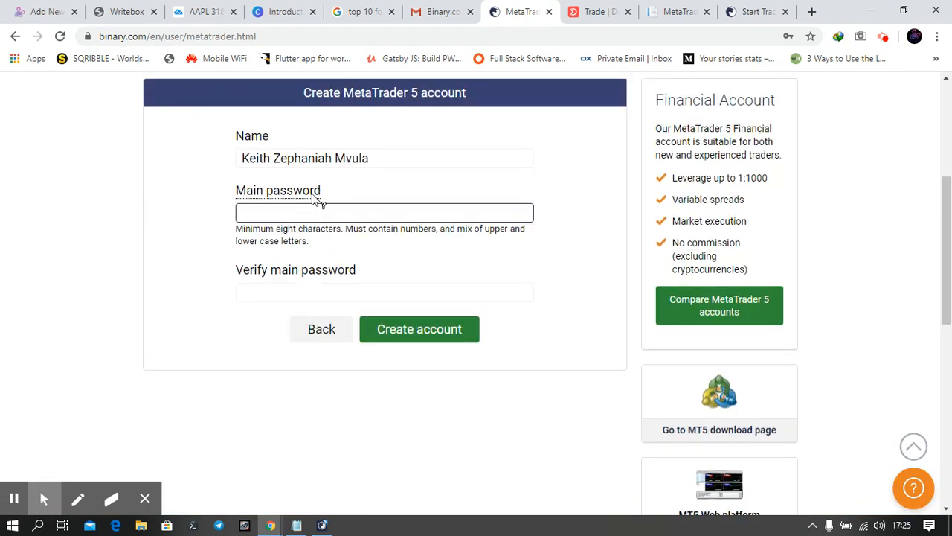
left_click(429, 158)
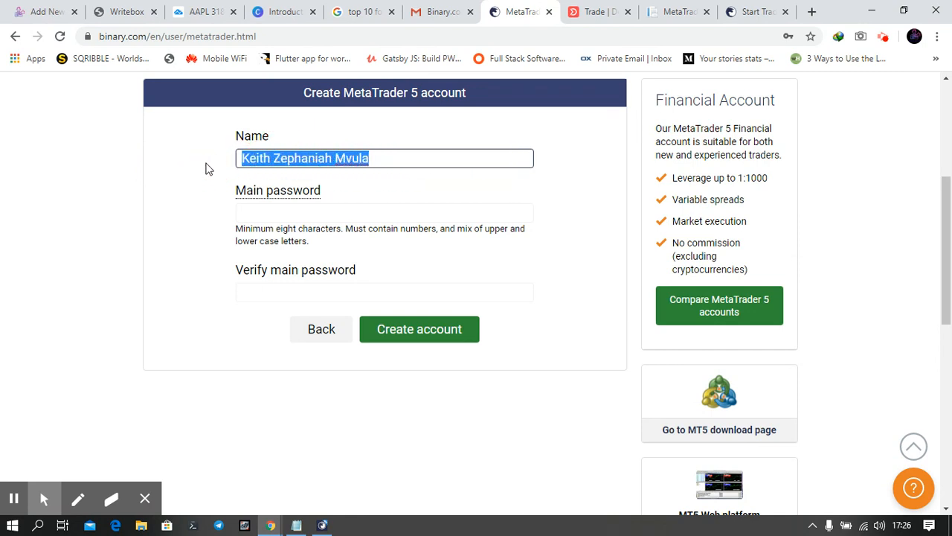
type("hh")
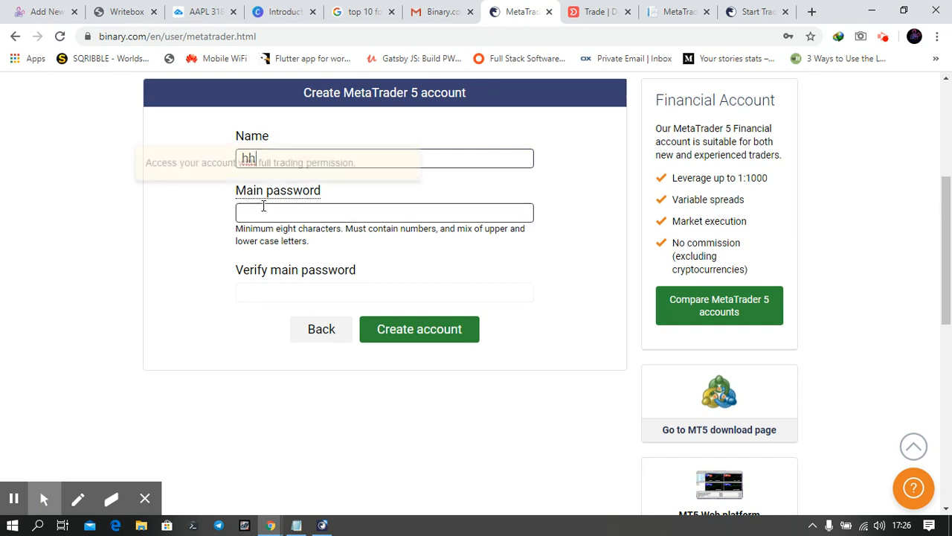
left_click(384, 292)
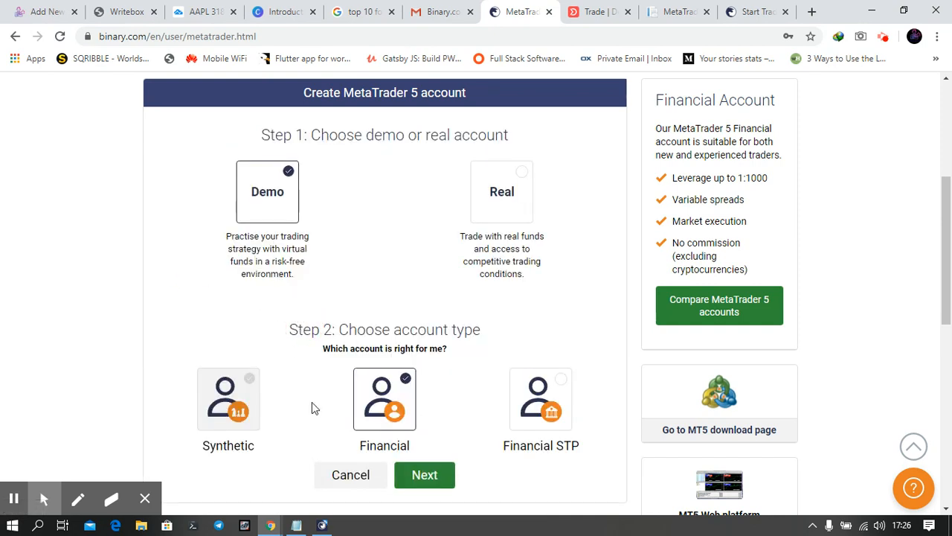
left_click(425, 474)
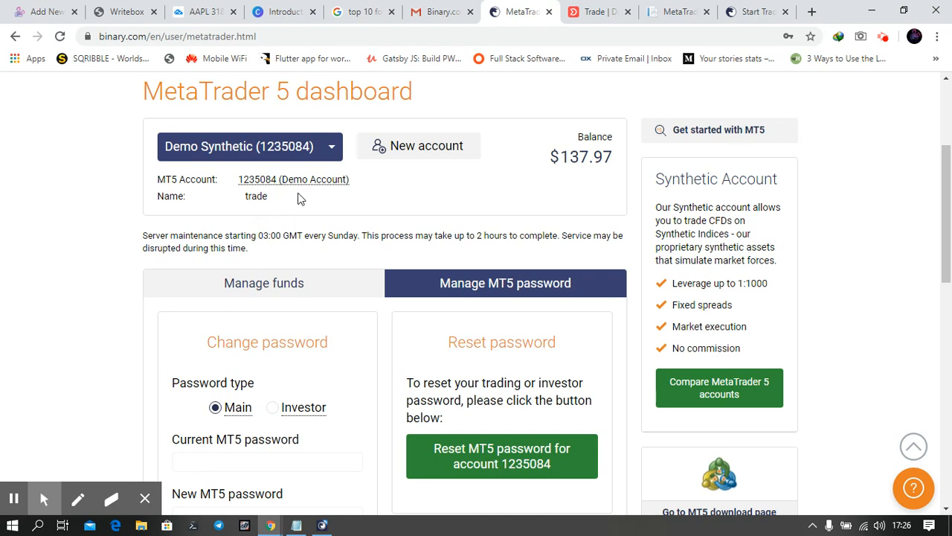
mouse_move(340, 297)
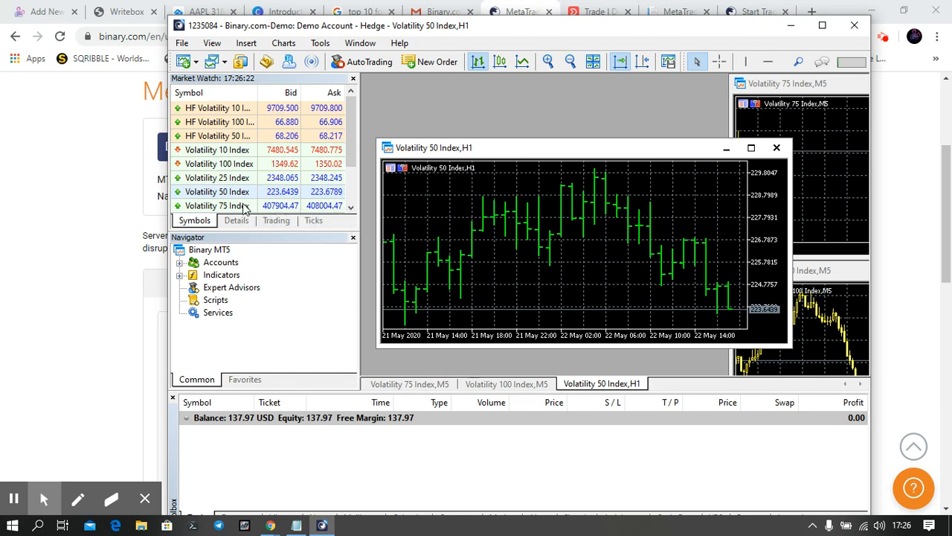
mouse_move(414, 277)
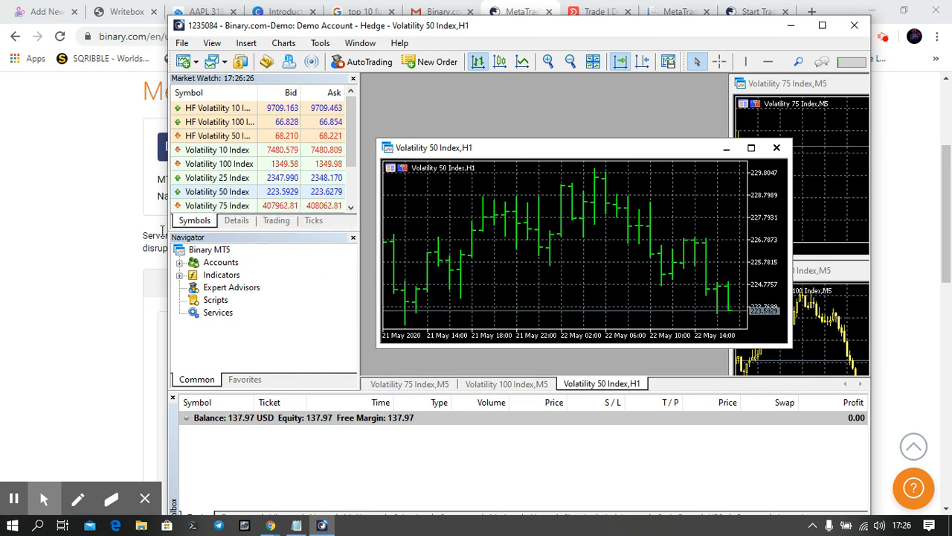
left_click(518, 12)
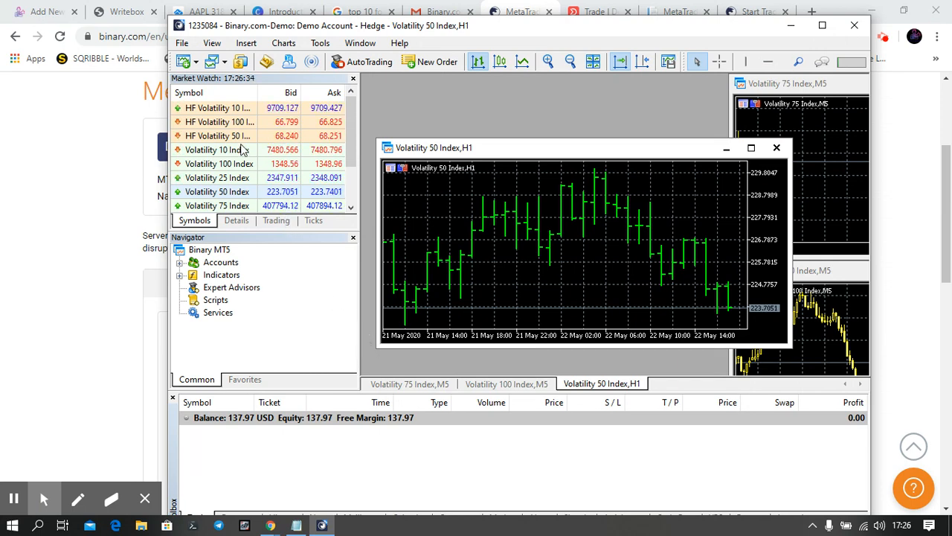
Step: Choose File > Login to Trade Account to show the prefilled Binary.com-Demo login
left_click(182, 42)
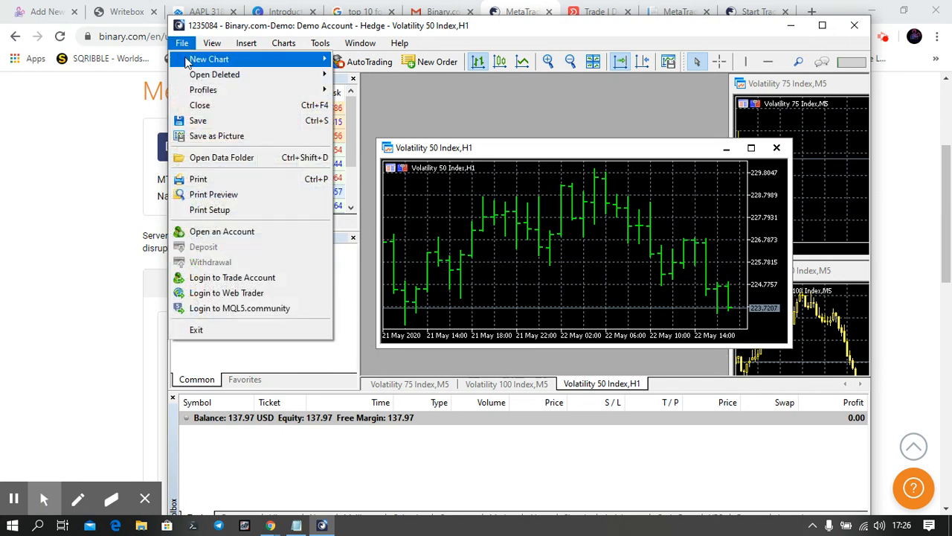
mouse_move(210, 208)
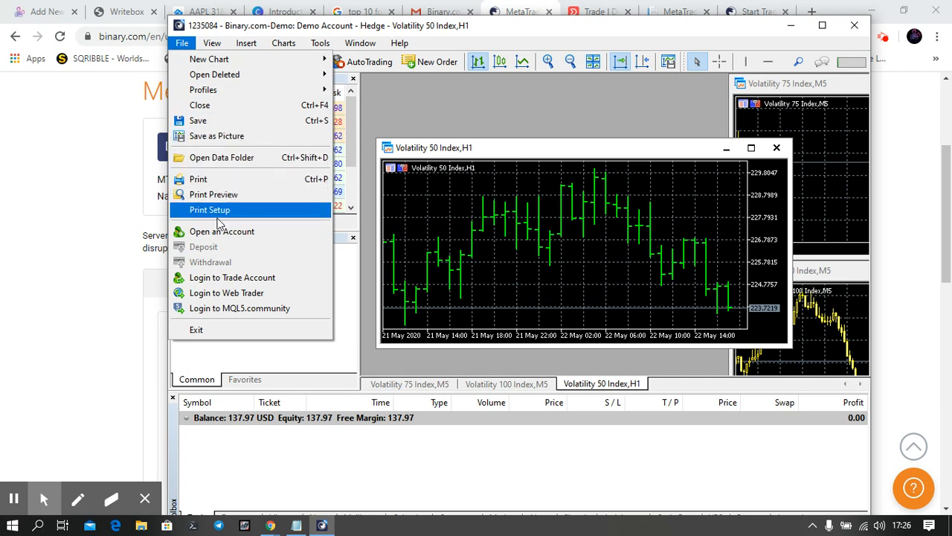
mouse_move(226, 291)
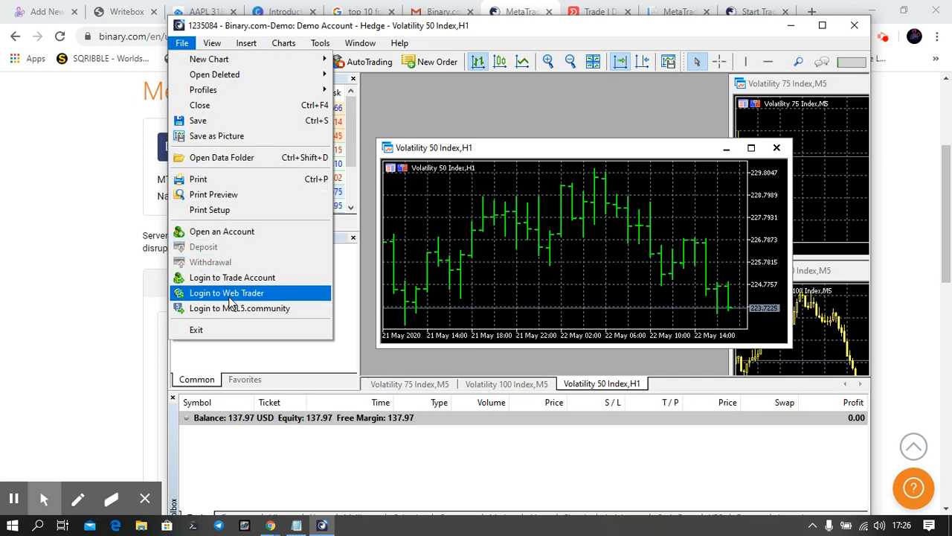
mouse_move(232, 277)
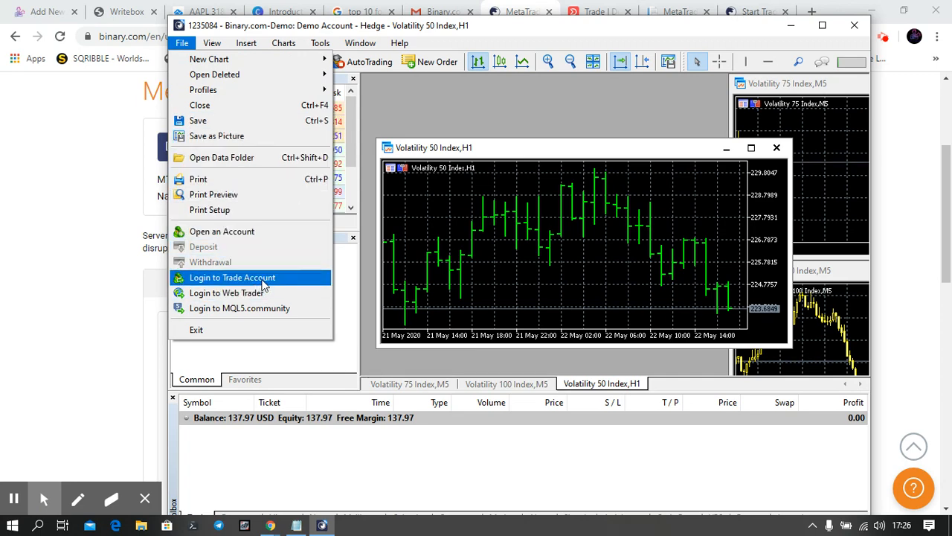
left_click(232, 276)
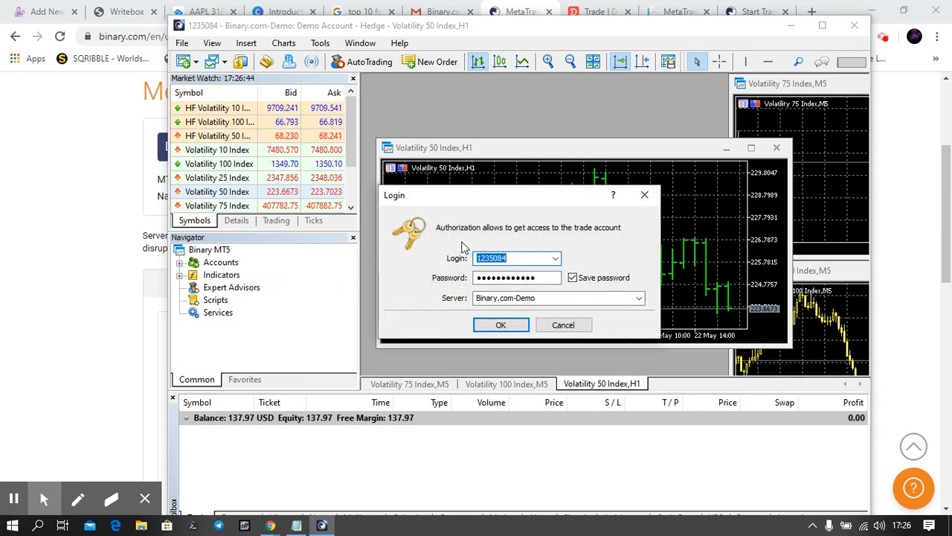
mouse_move(474, 244)
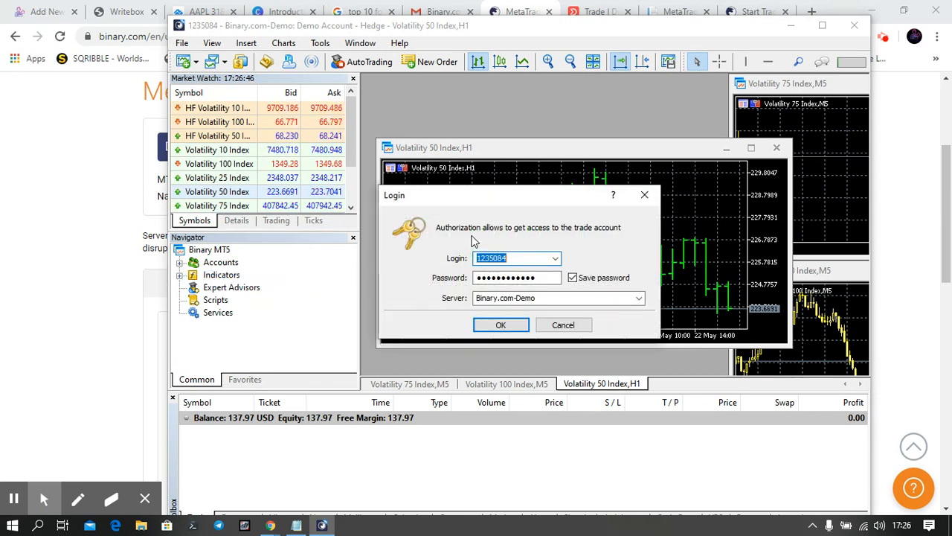